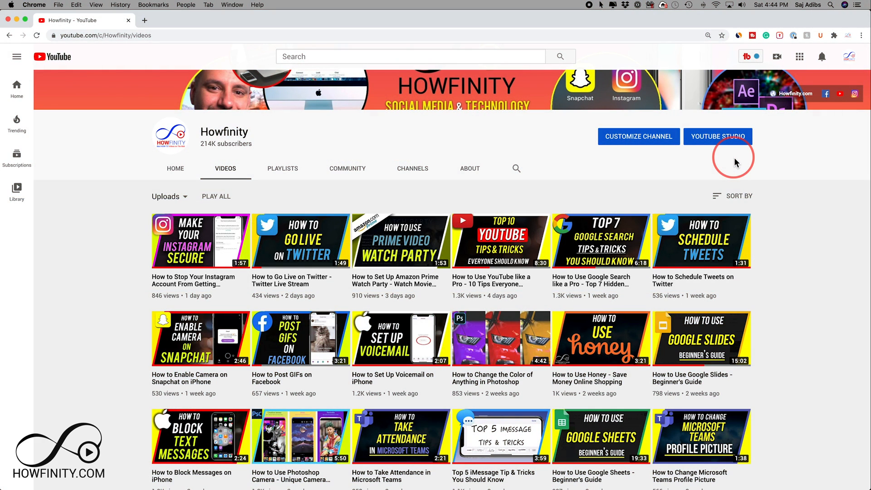
mouse_move(844, 224)
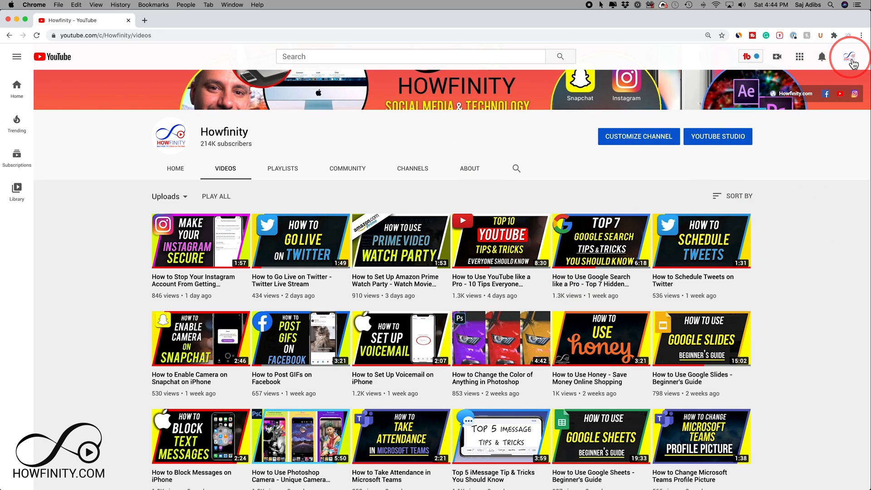
Go from the Howfinity channel page to YouTube Studio via the account menu.
click(850, 57)
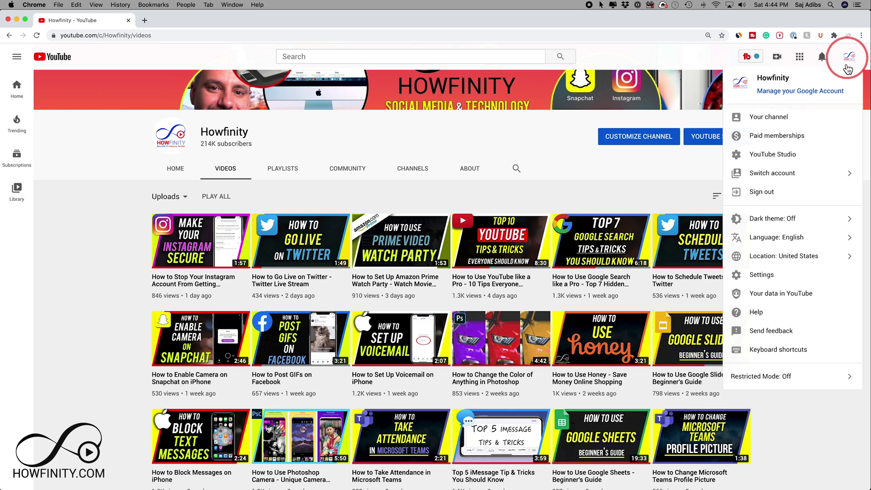
mouse_move(791, 159)
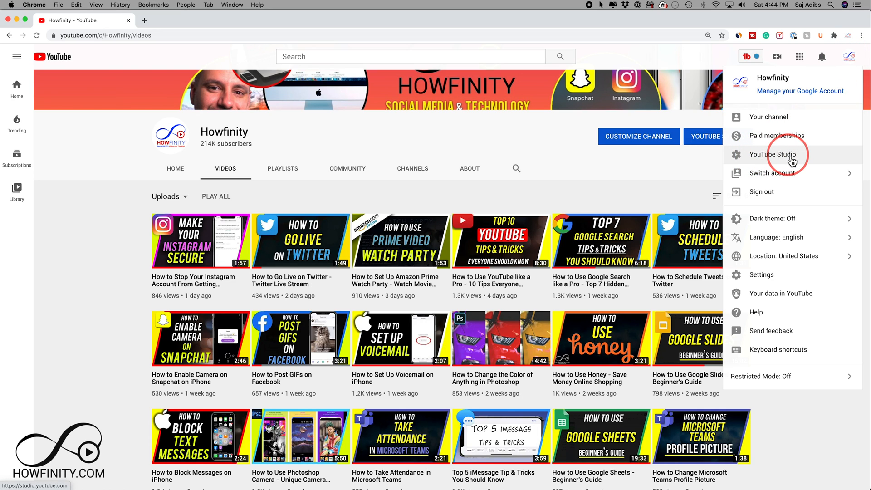
click(772, 155)
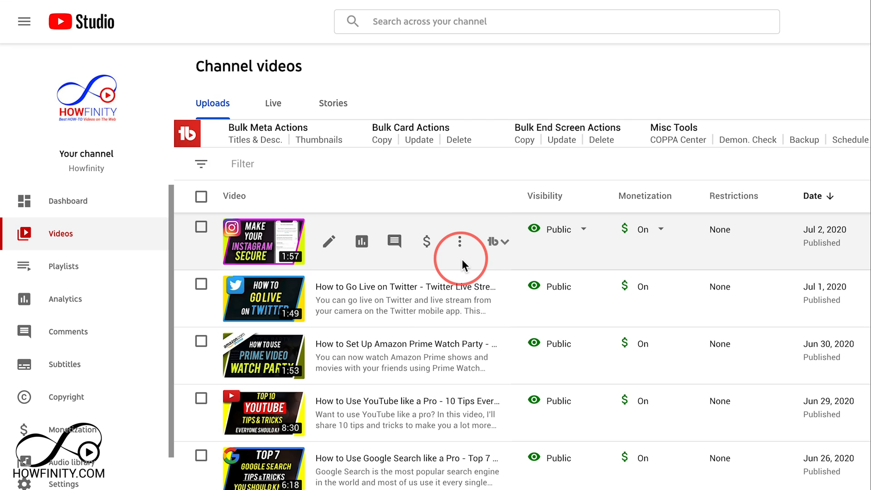
mouse_move(291, 256)
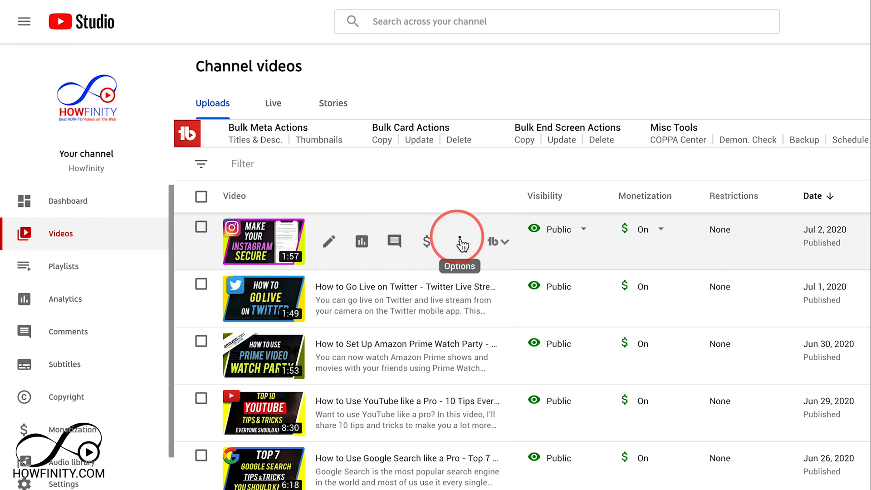
Show the actions for the newest upload in the Channel videos list.
click(460, 241)
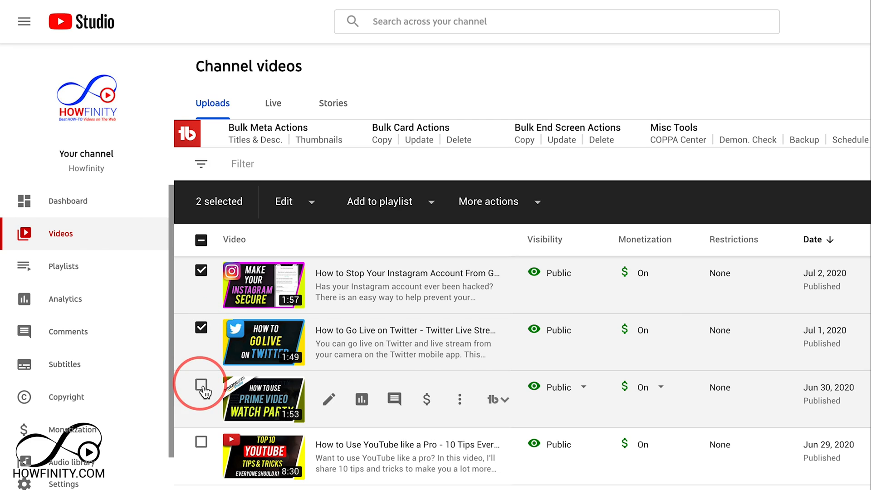
Add the Amazon Prime Watch Party video to the selection and reveal Delete forever.
click(202, 385)
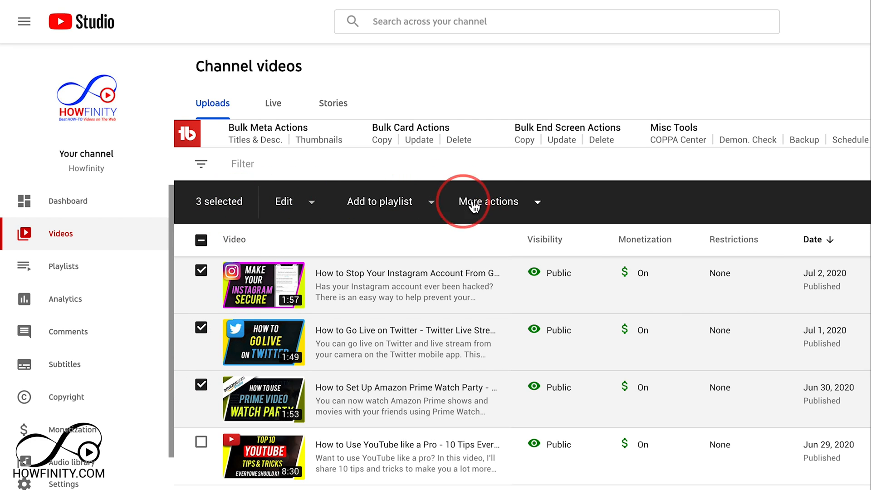
click(488, 201)
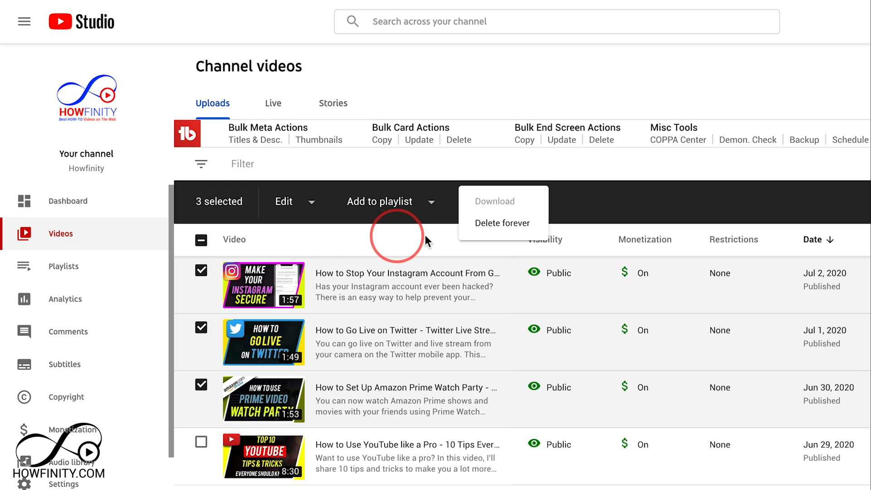
mouse_move(361, 257)
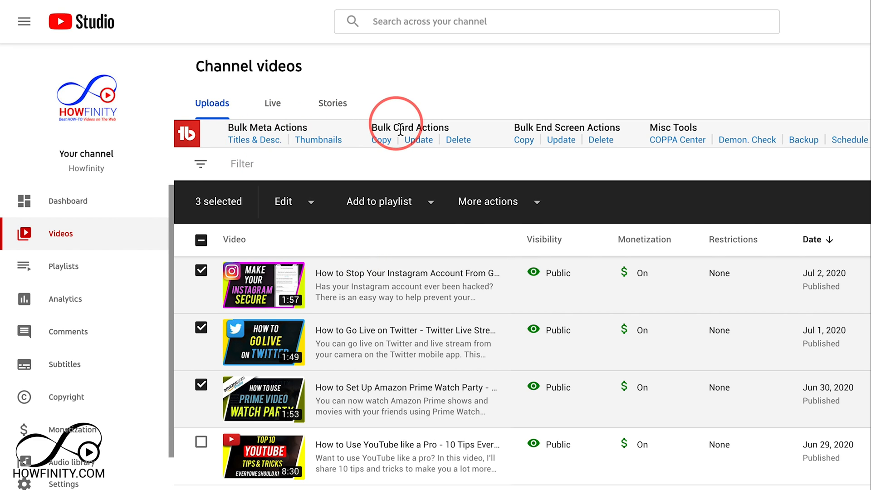
mouse_move(548, 122)
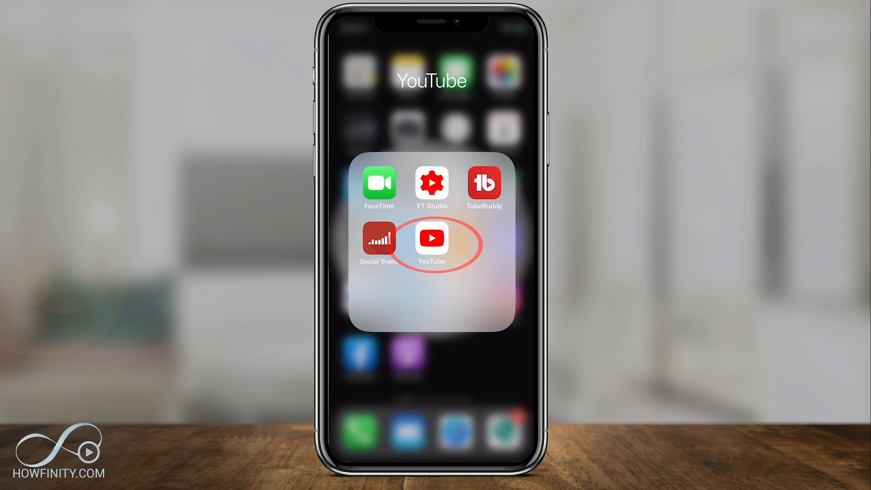
Launch the YouTube app and go to the Howfinity channel's own page.
click(432, 239)
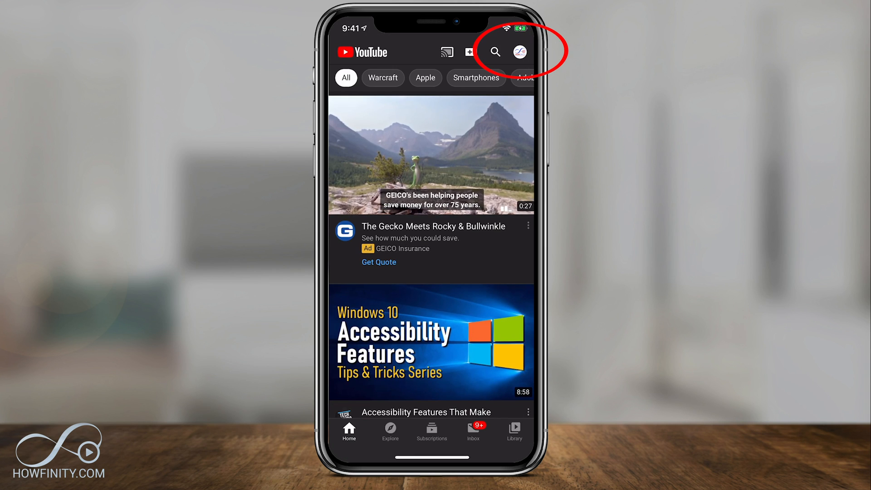
click(521, 52)
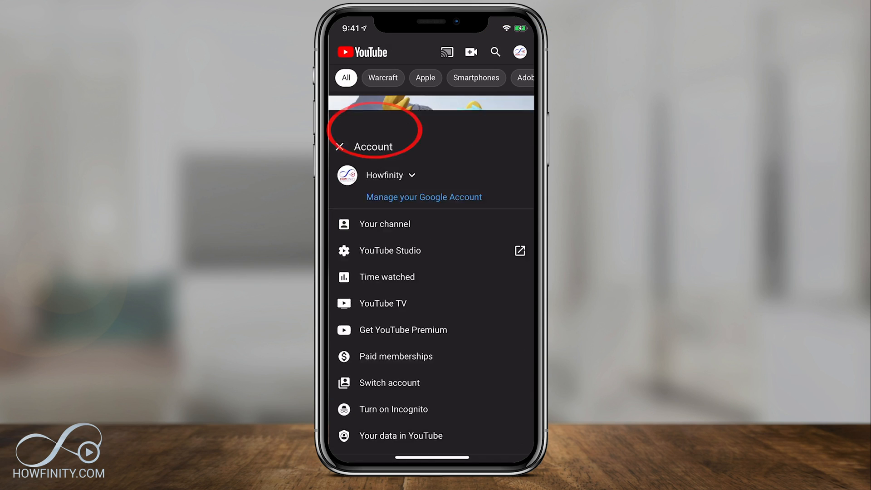
click(385, 224)
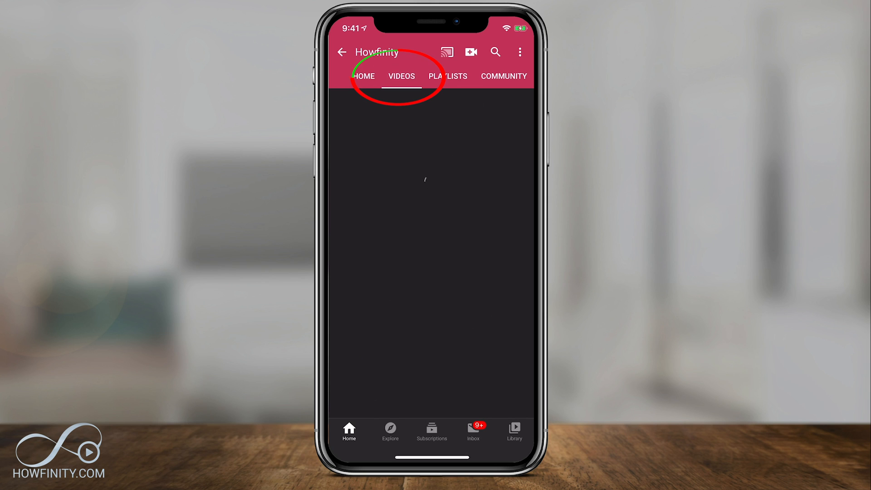
List the channel's uploaded videos and choose Delete for one of them.
click(401, 76)
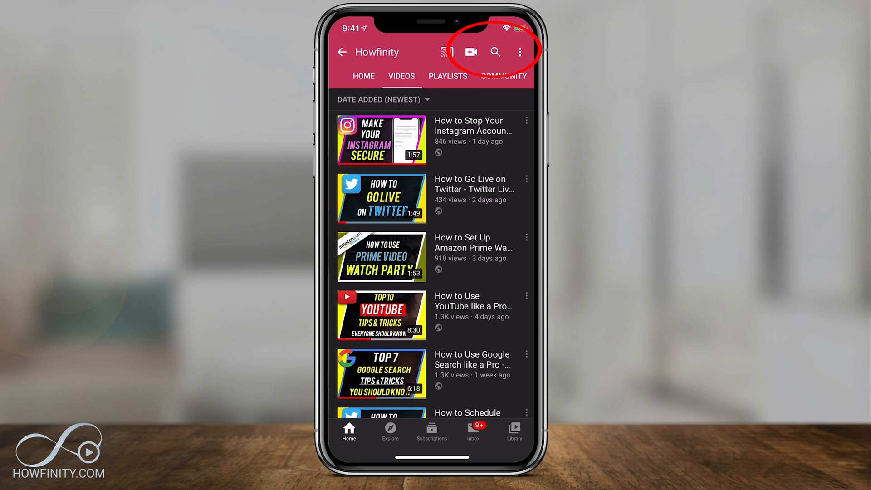
scroll(down, 3)
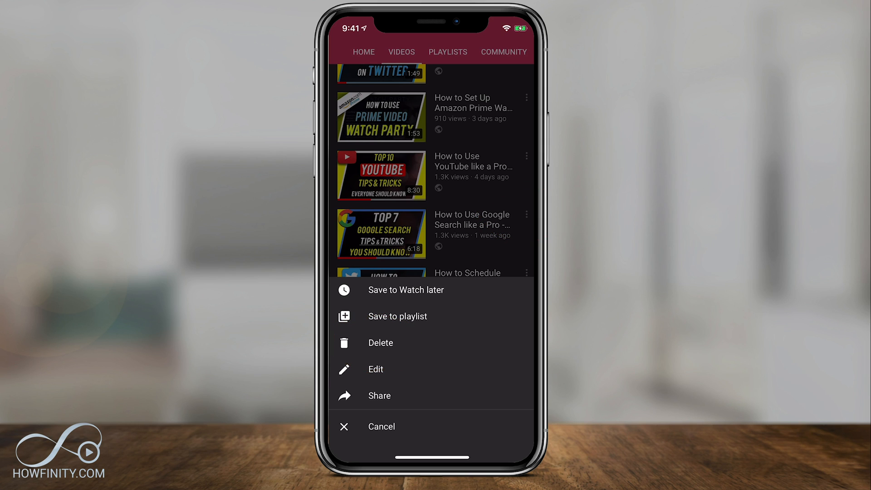
click(382, 426)
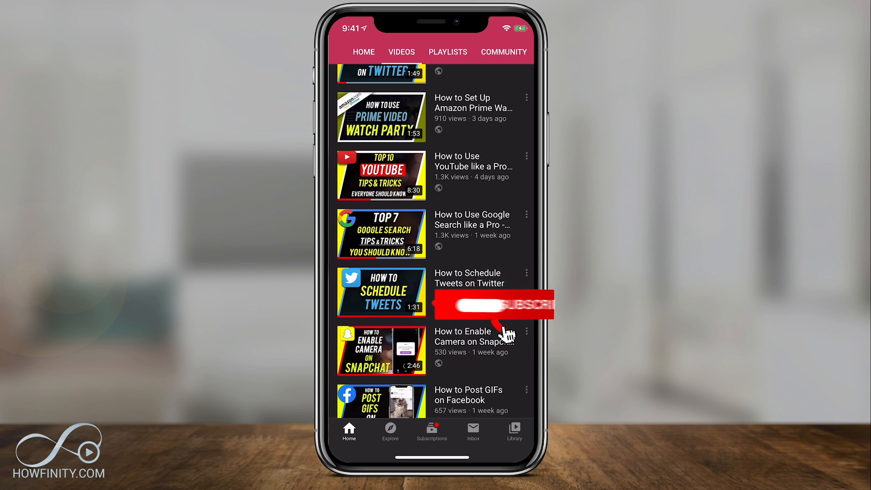
click(524, 305)
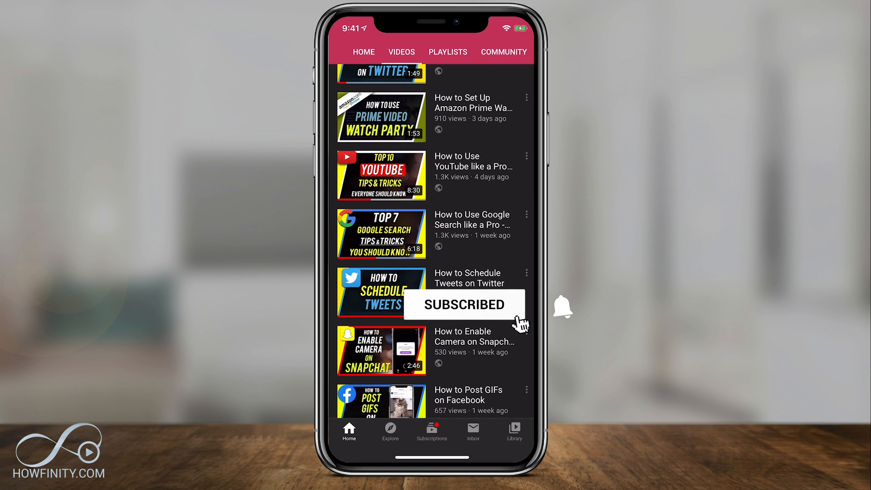
click(562, 306)
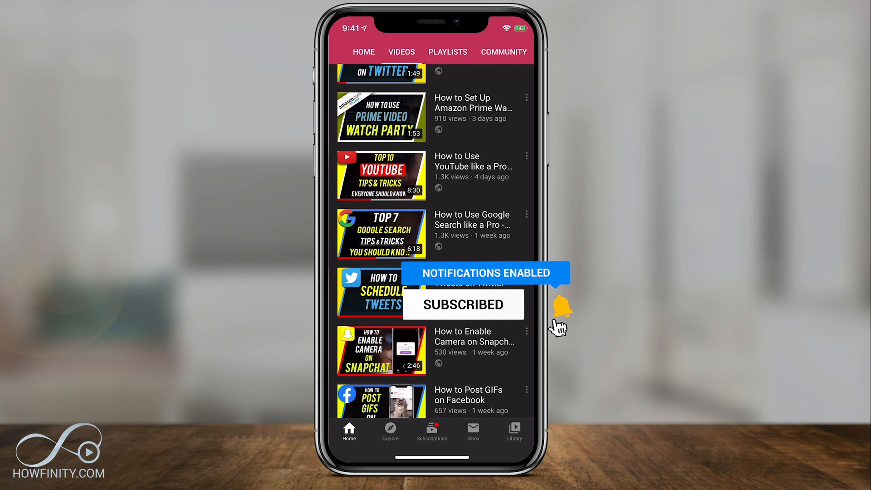